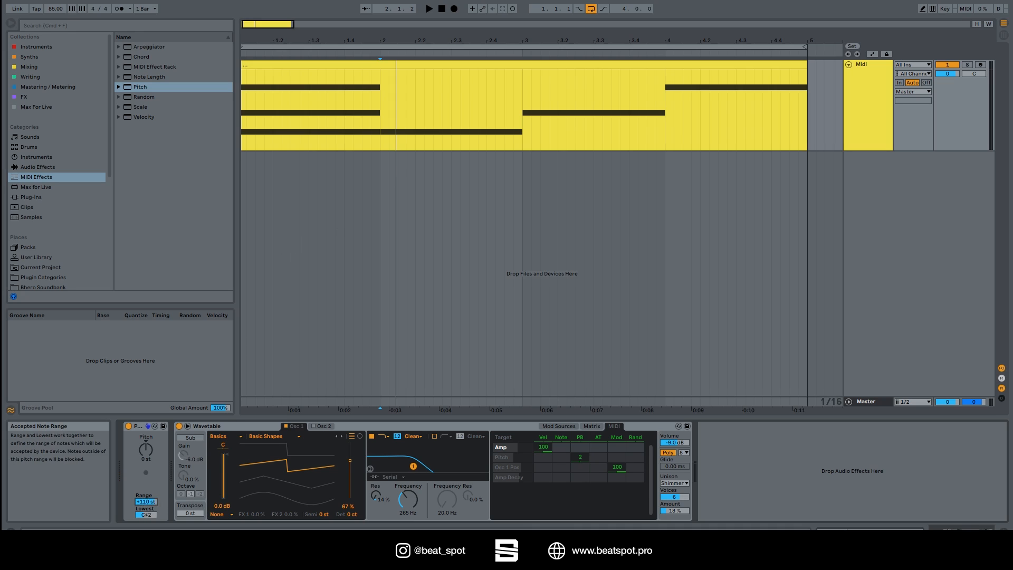
# Move the bar-3 note an octave higher in the Note Editor and start playback
pyautogui.moveTo(145, 500); pyautogui.dragTo(146, 494)
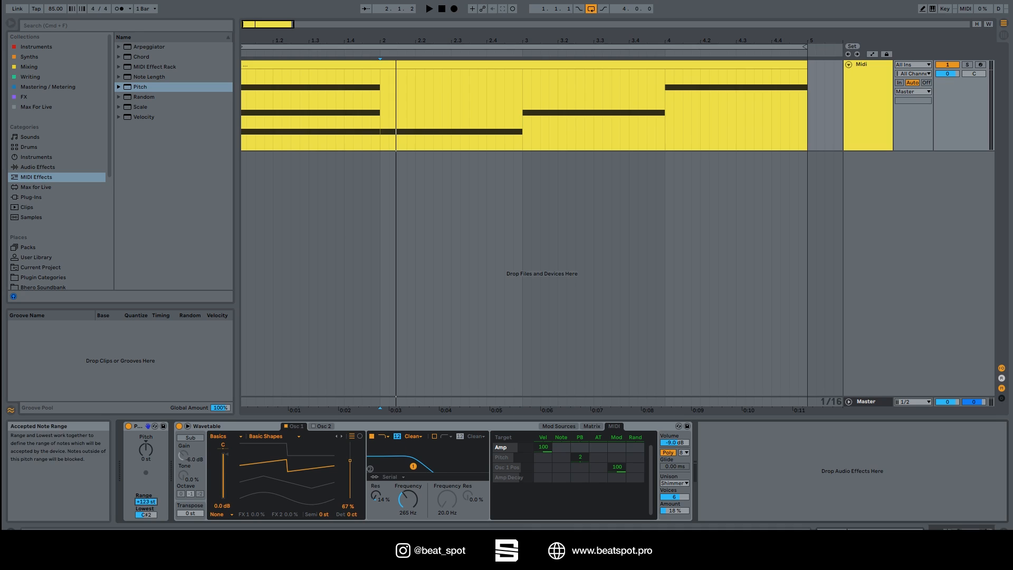
pyautogui.click(145, 501)
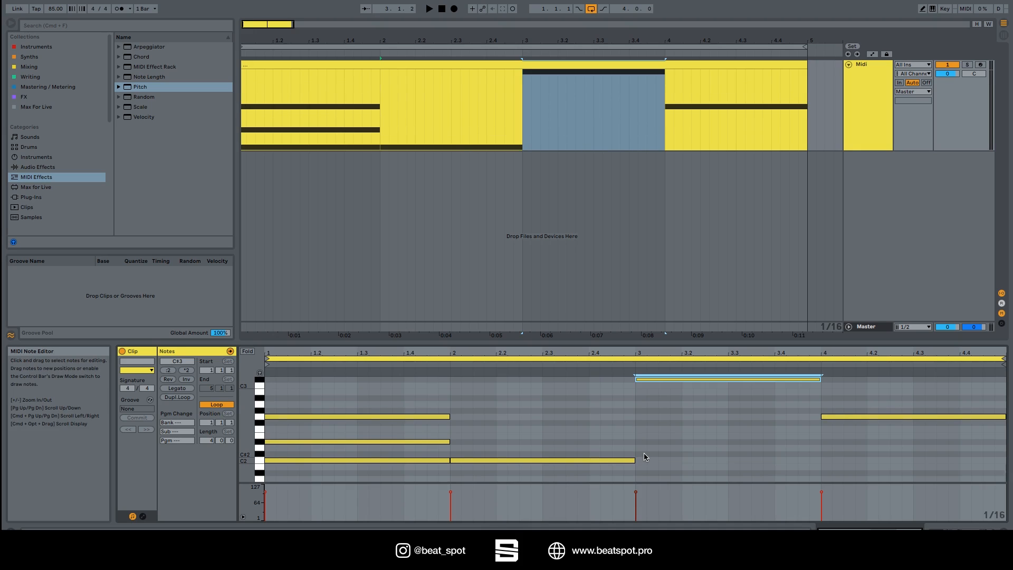
pyautogui.click(429, 8)
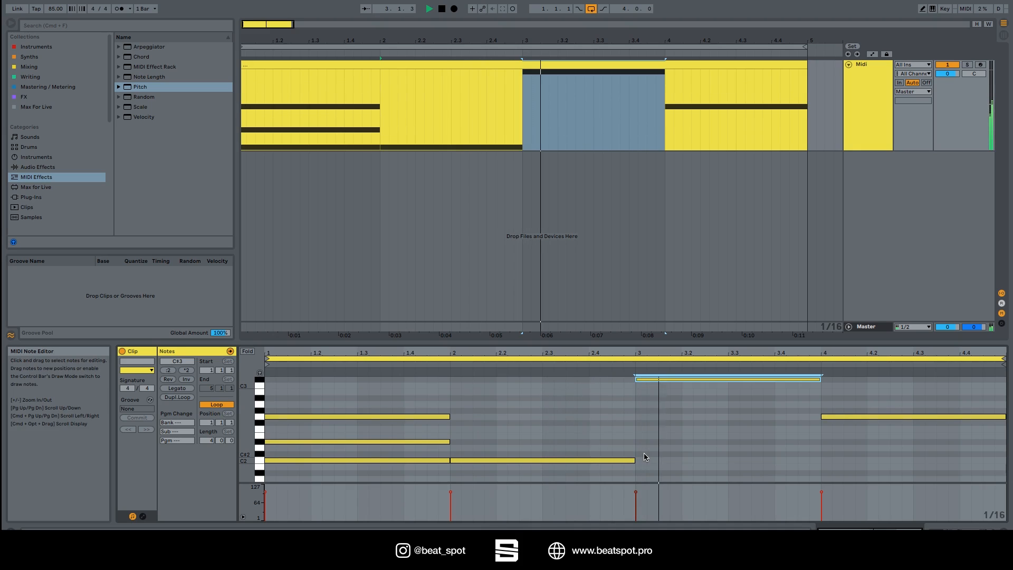